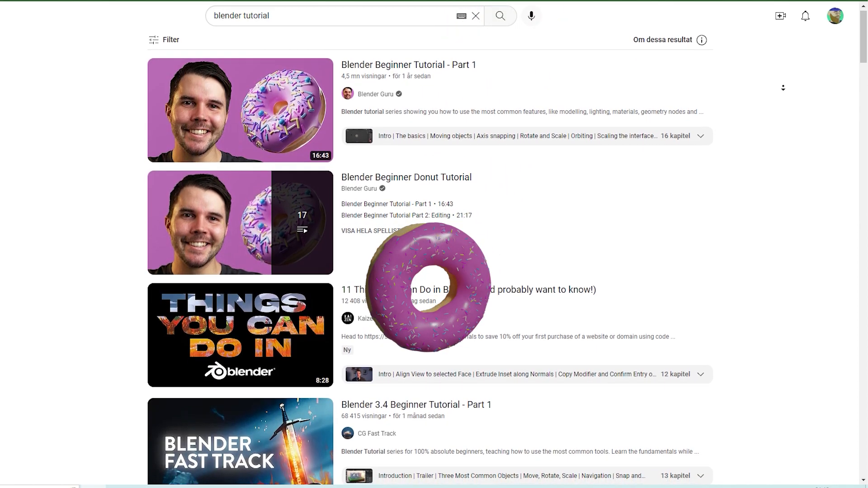
- Scroll through the YouTube results for 'blender tutorial' before leaving for Google
scroll("down", 3)
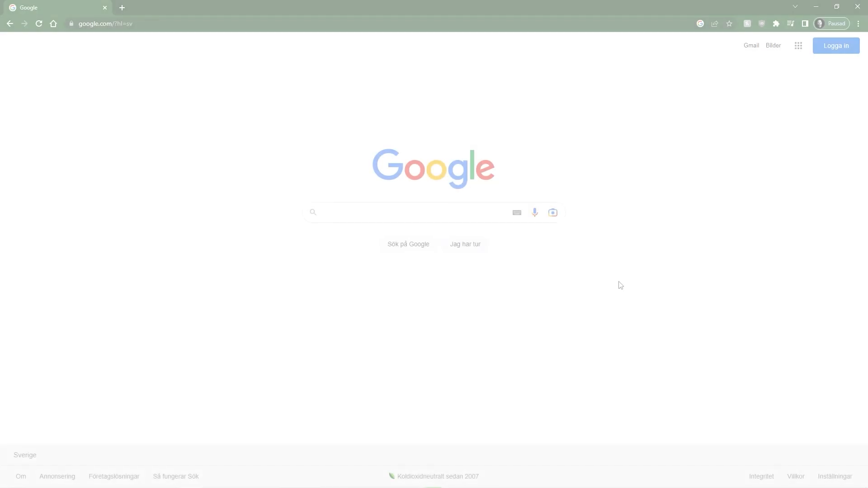
- Search Google for 'company that make' before switching to the Blender cube scene
type("company that make")
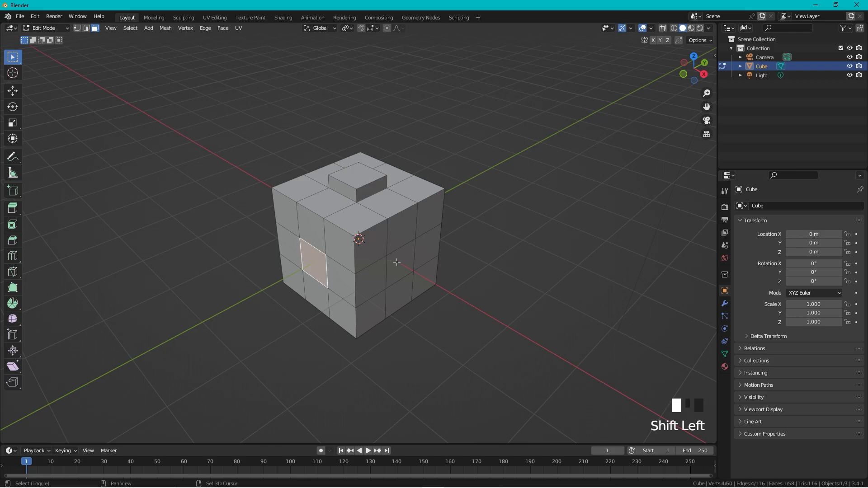
- Select the cube's side face, return to Object Mode and add a shape key 'press'
left_click(345, 28)
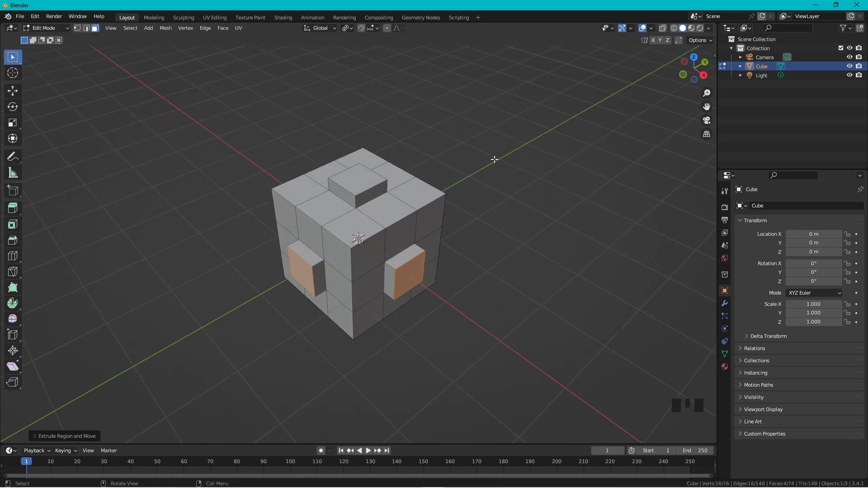
key("Tab")
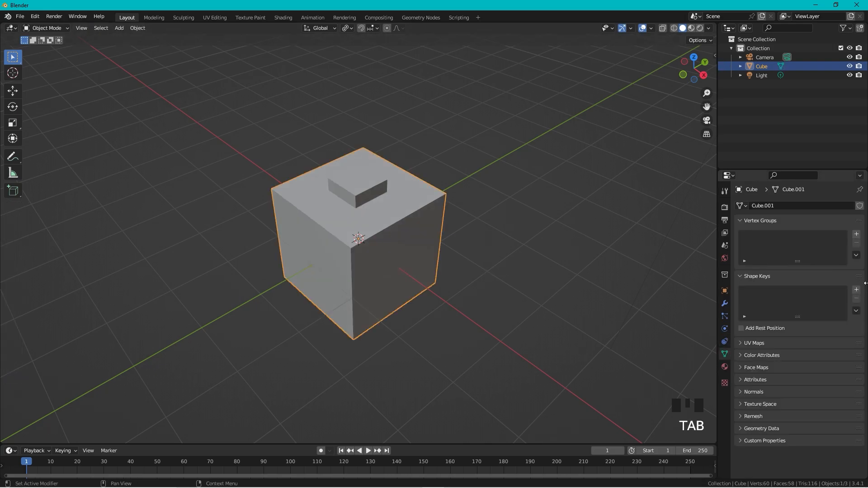
left_click(856, 289)
type("press")
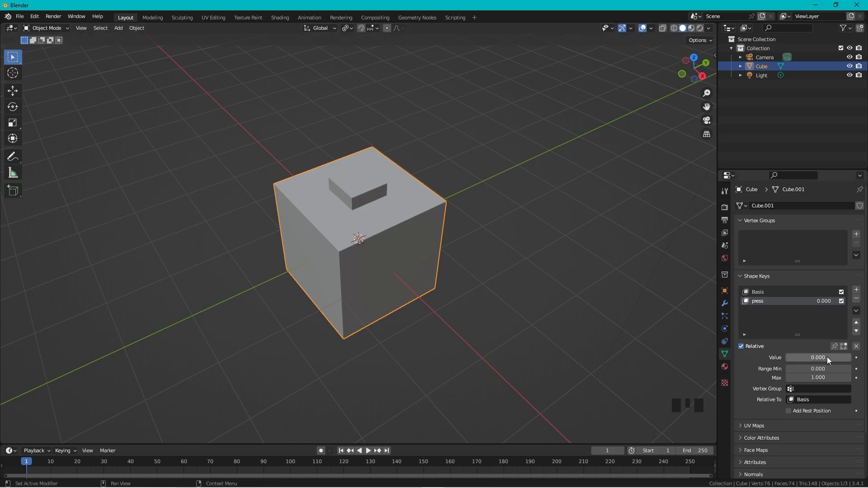
- Raise the press shape key Value to 1 and keyframe it across frames on the timeline
left_click_drag(797, 357, 836, 358)
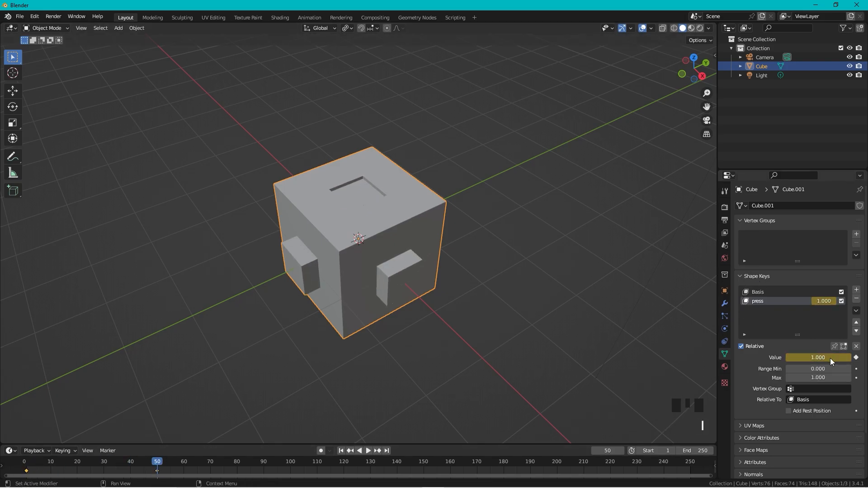
key("space")
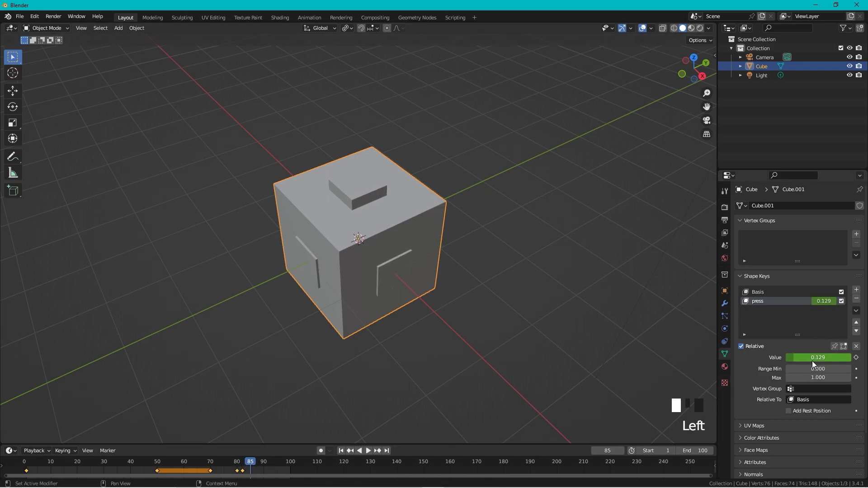
key("space")
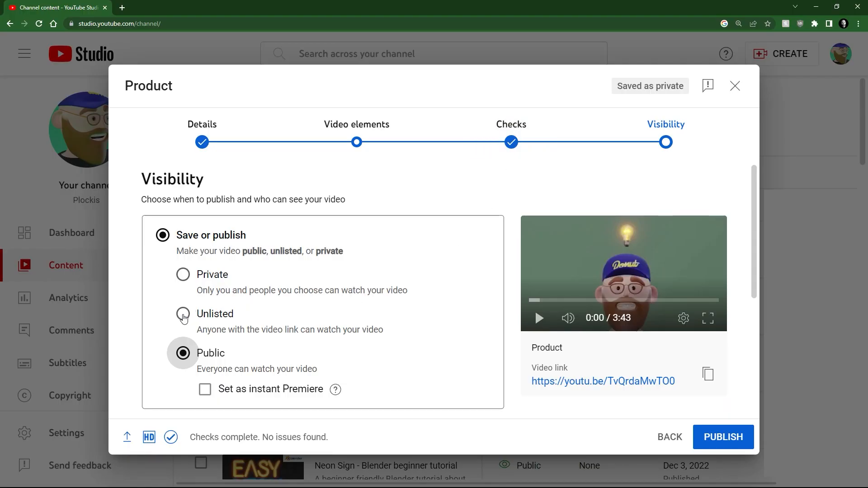
- Set the Product video's visibility to Unlisted and save the change
left_click(183, 314)
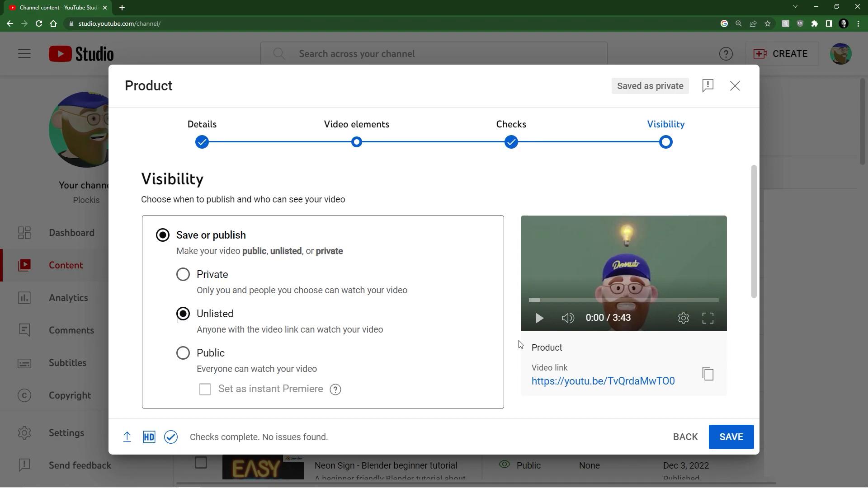
left_click(708, 374)
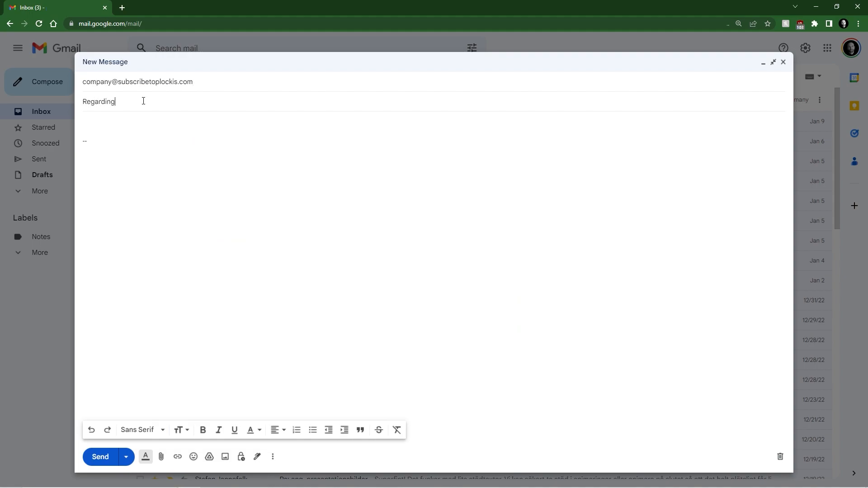
- Write the subject 'Regarding your product X' and a short, informative pitch in the body
type("your product X")
left_click(434, 266)
type("Hi!")
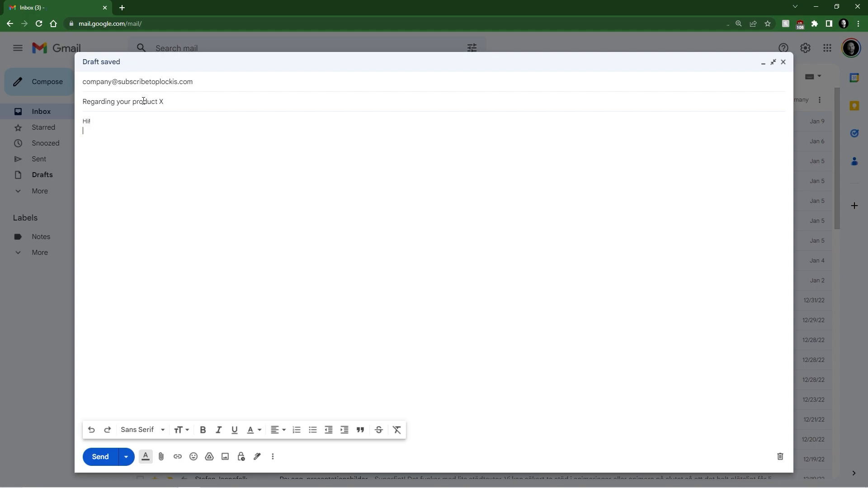
type("Best mail ever, short, interesting a")
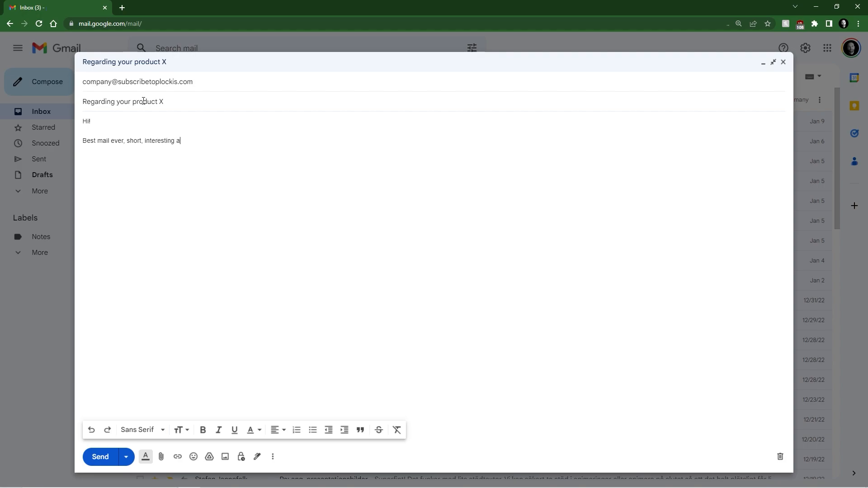
type("nd informative!")
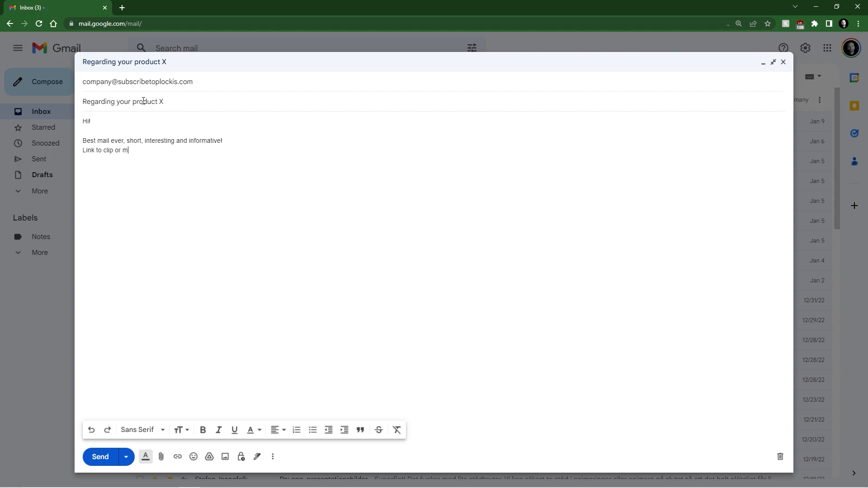
type("odel: https://youtu.be/TvQrdaMwTOO")
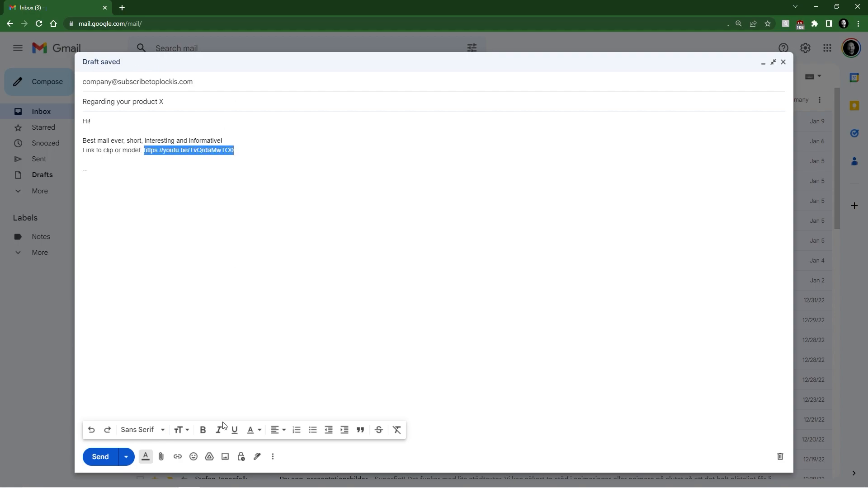
type("Cost and some other ama")
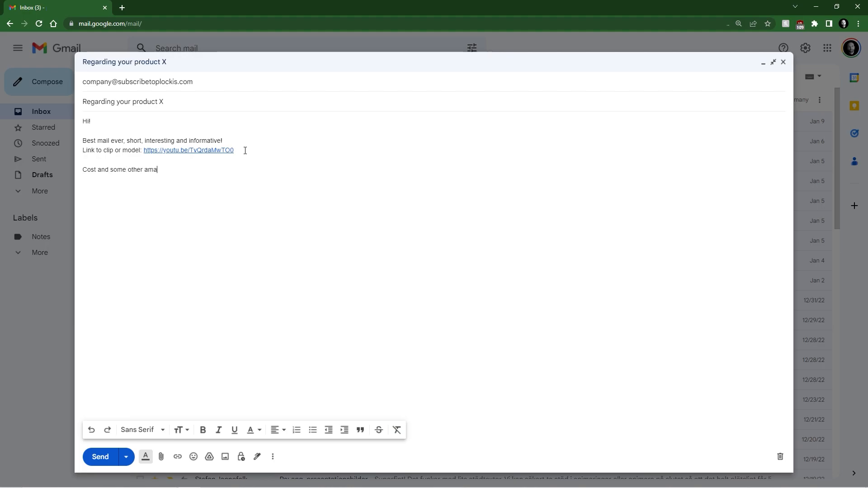
left_click(167, 7)
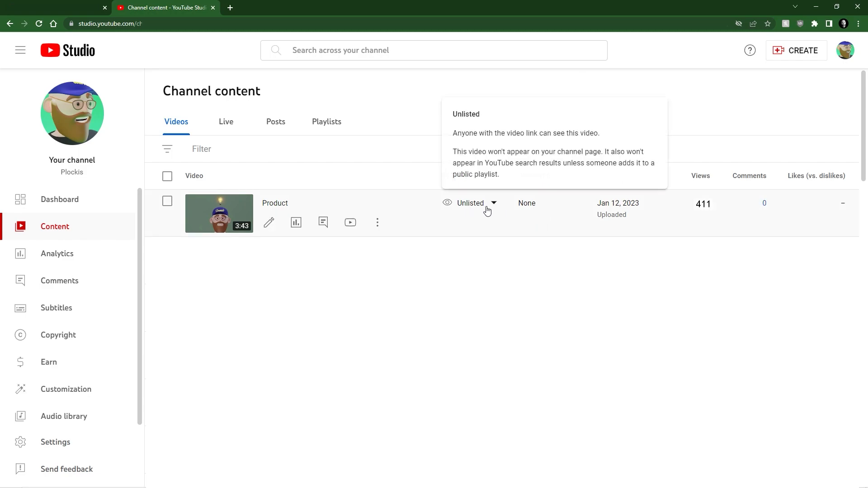
- Show the Product video's visibility choices with Unlisted selected
left_click(470, 203)
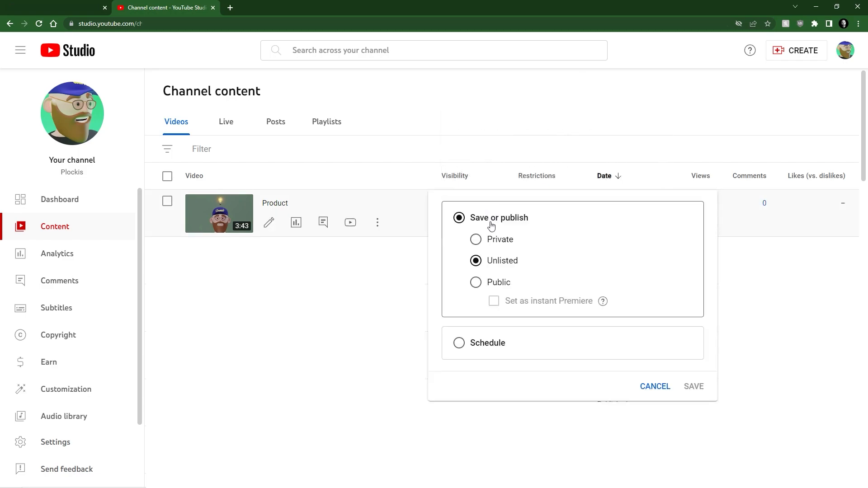
left_click(475, 239)
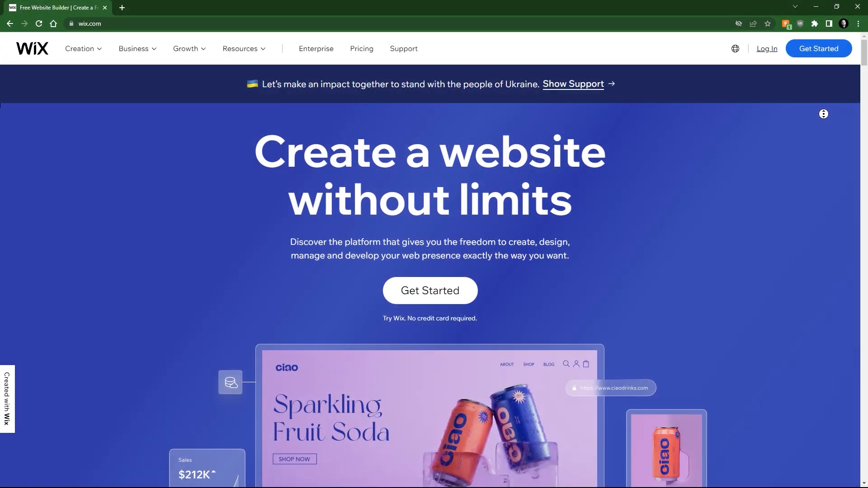
scroll("down", 3)
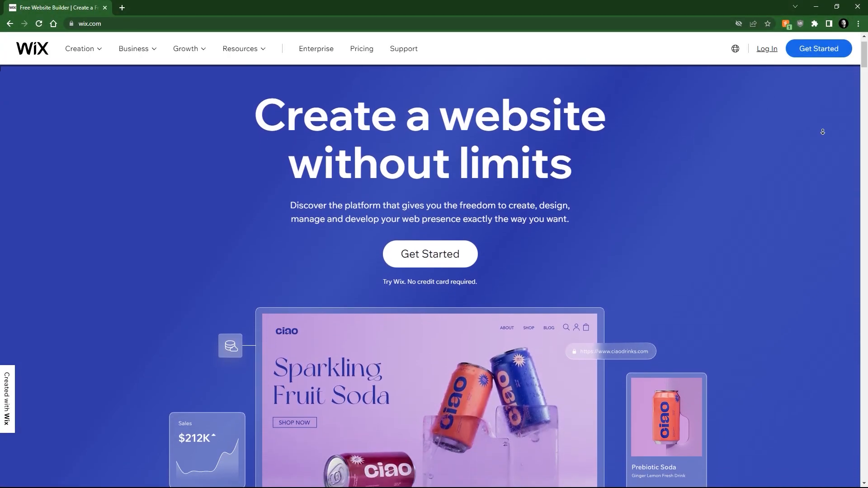
scroll("down", 3)
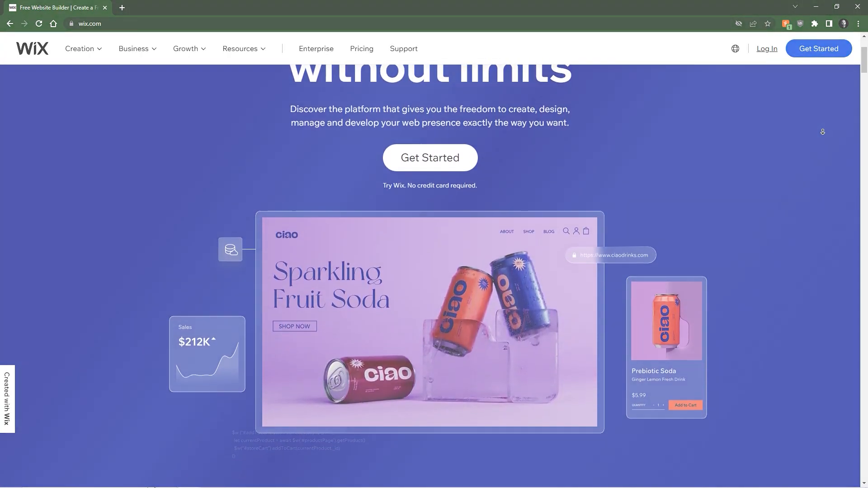
scroll("down", 3)
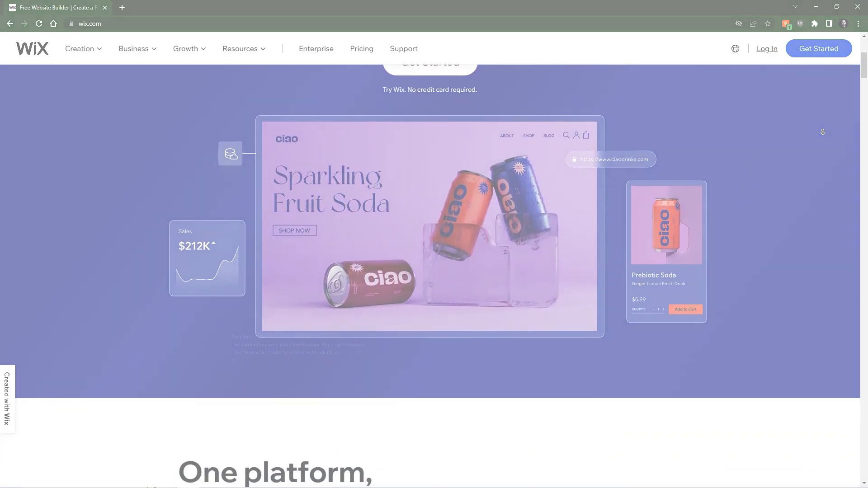
scroll("down", 3)
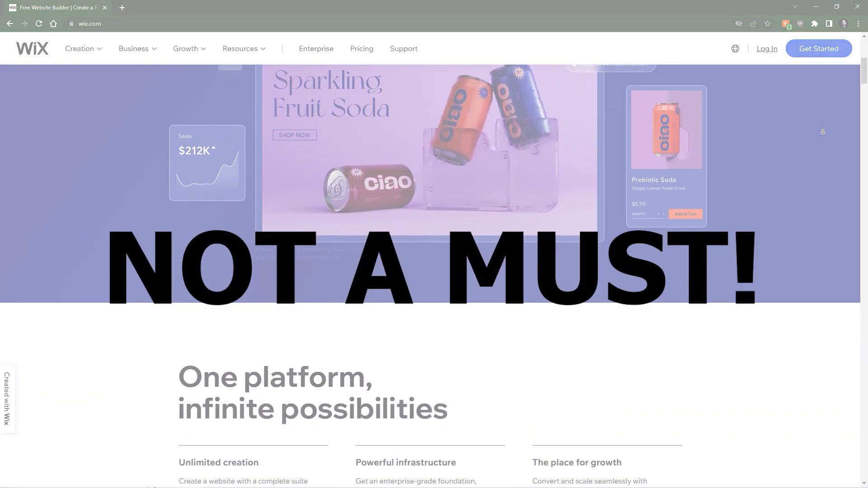
scroll("down", 3)
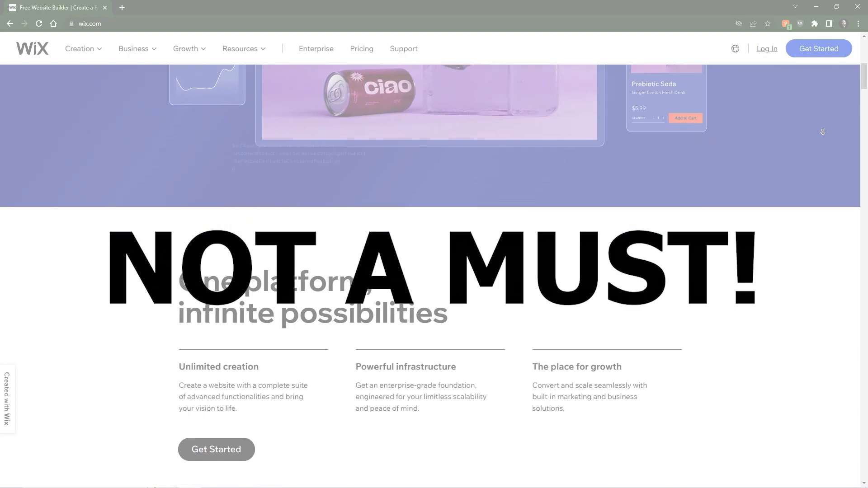
scroll("down", 3)
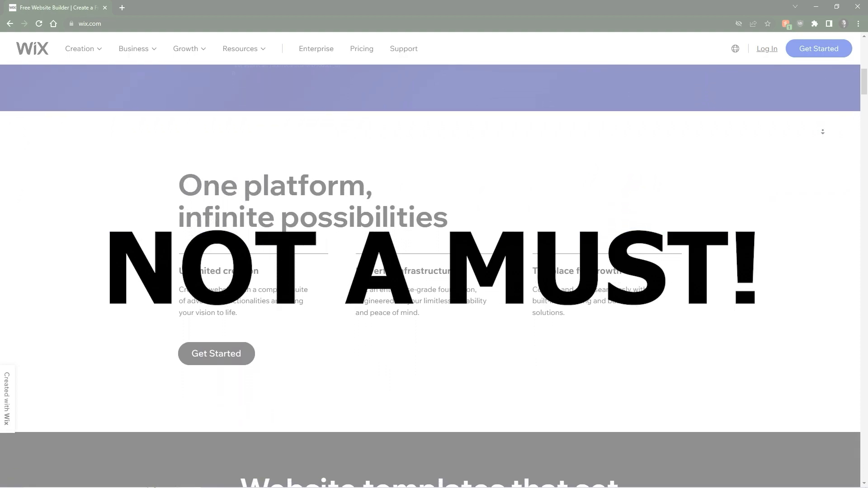
scroll("down", 3)
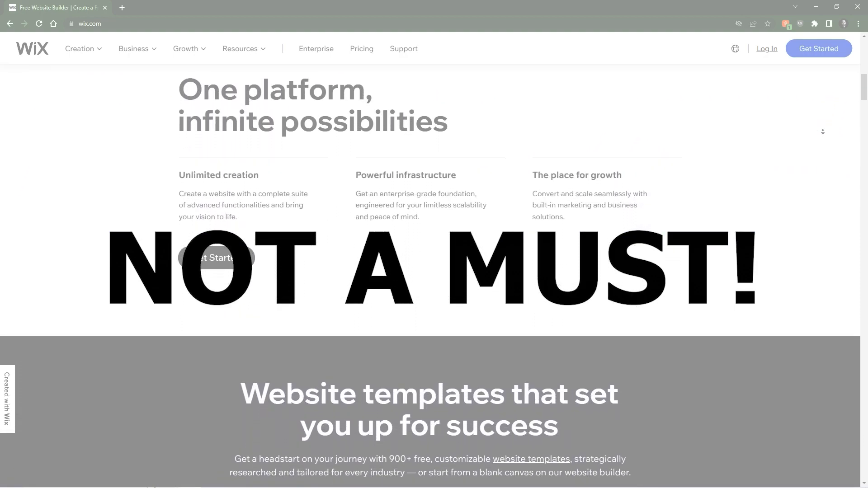
scroll("down", 3)
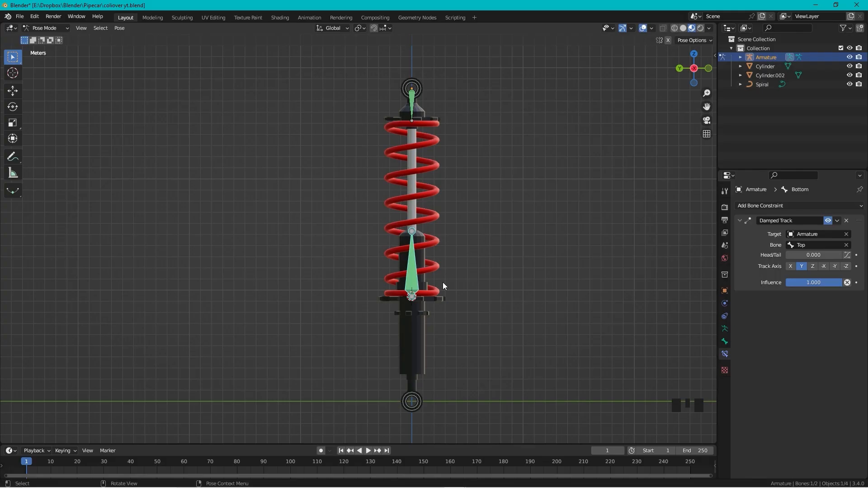
- Parent the cylinders to the bone via Ctrl+P and pull the bottom bone to stretch the spring
key("ctrl+p")
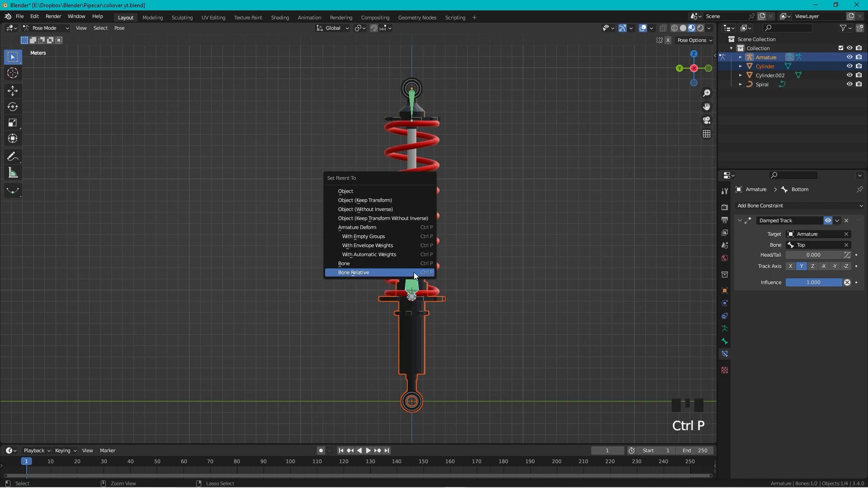
left_click(354, 272)
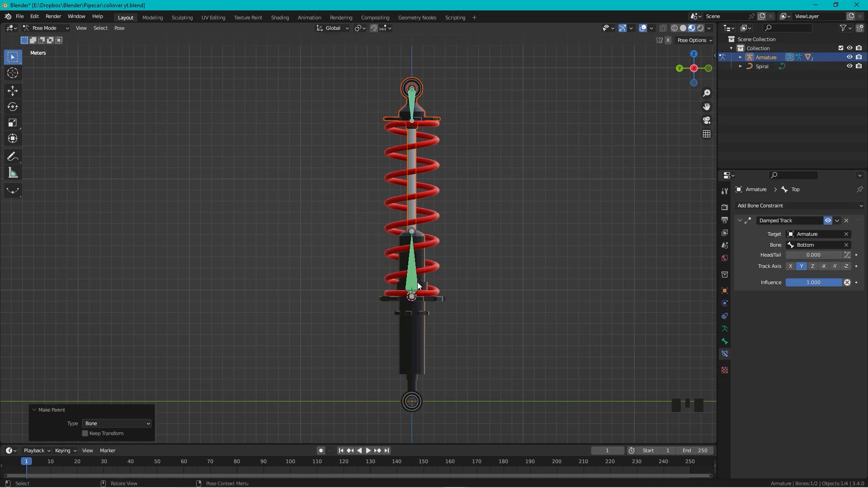
left_click_drag(412, 287, 514, 202)
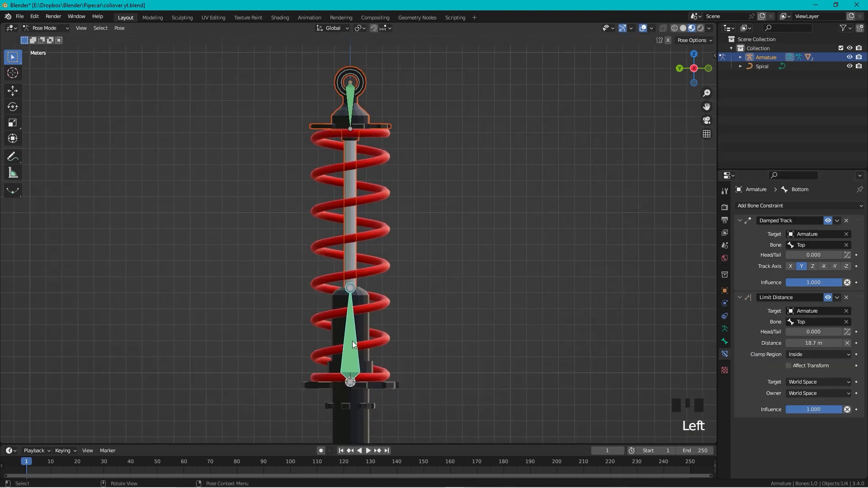
- Add Limit Distance bone constraints on the Bottom bone targeting Top
left_click(798, 205)
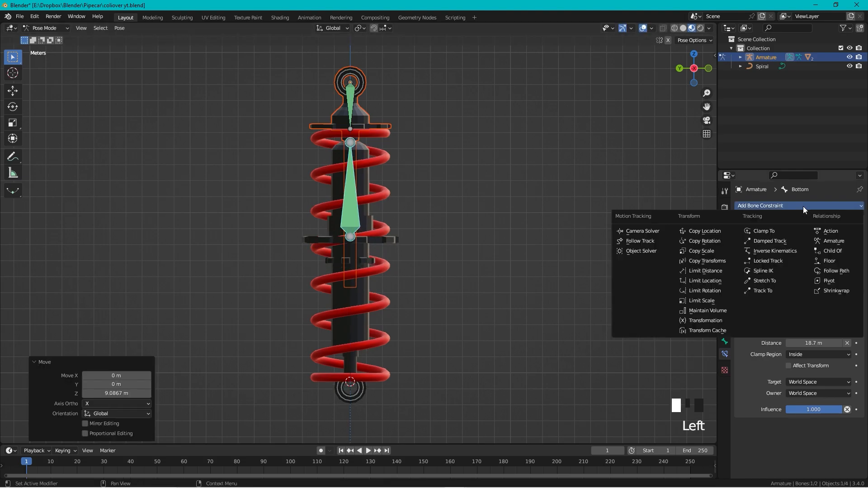
scroll("down", 3)
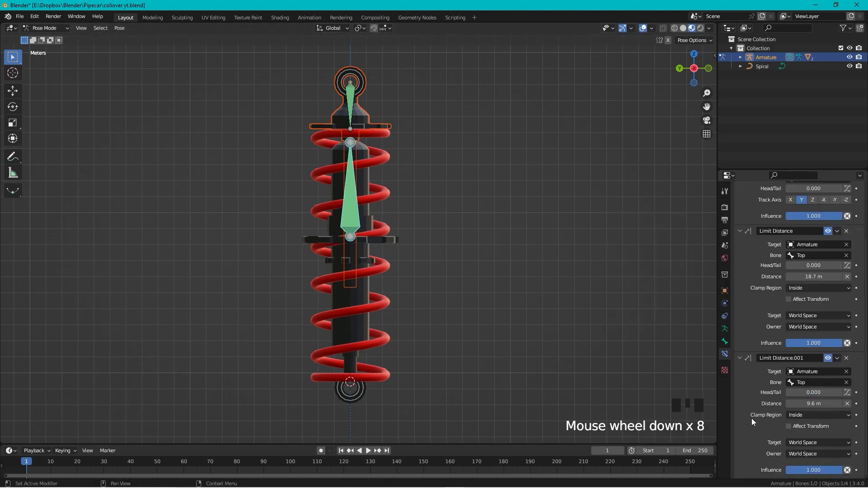